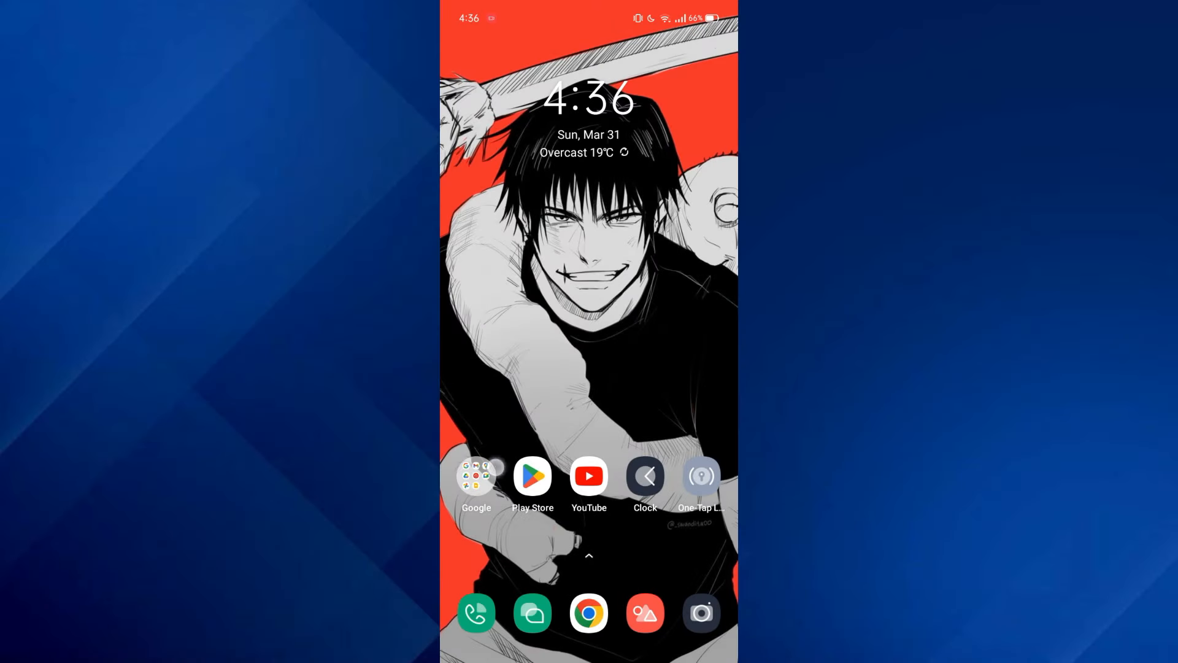
Step: Launch Gmail from the home screen's Google apps folder to show the Primary inbox
click(475, 476)
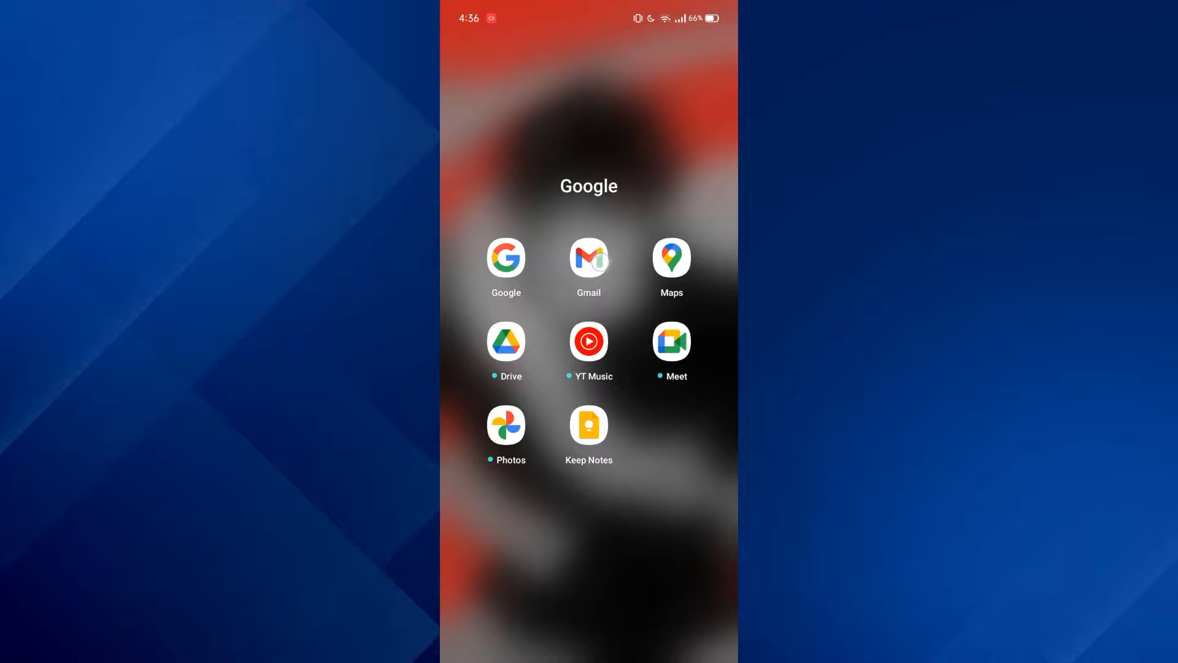
click(589, 257)
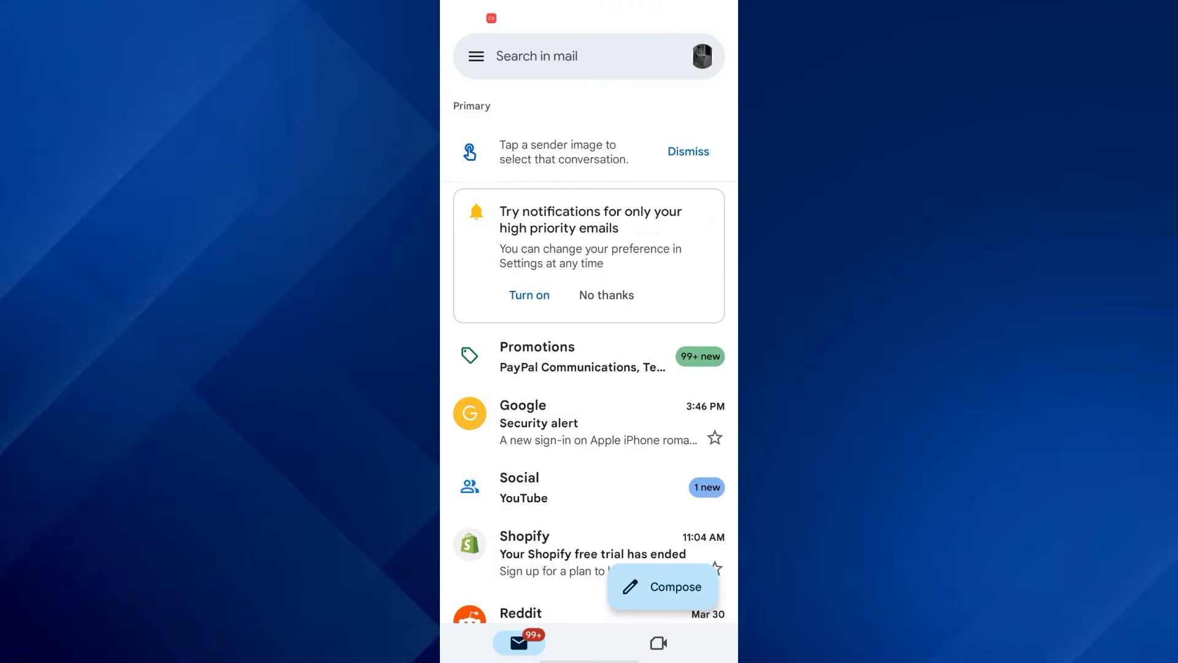
Step: Reach Manage passwords through the profile avatar's Google Account Security tab
click(702, 56)
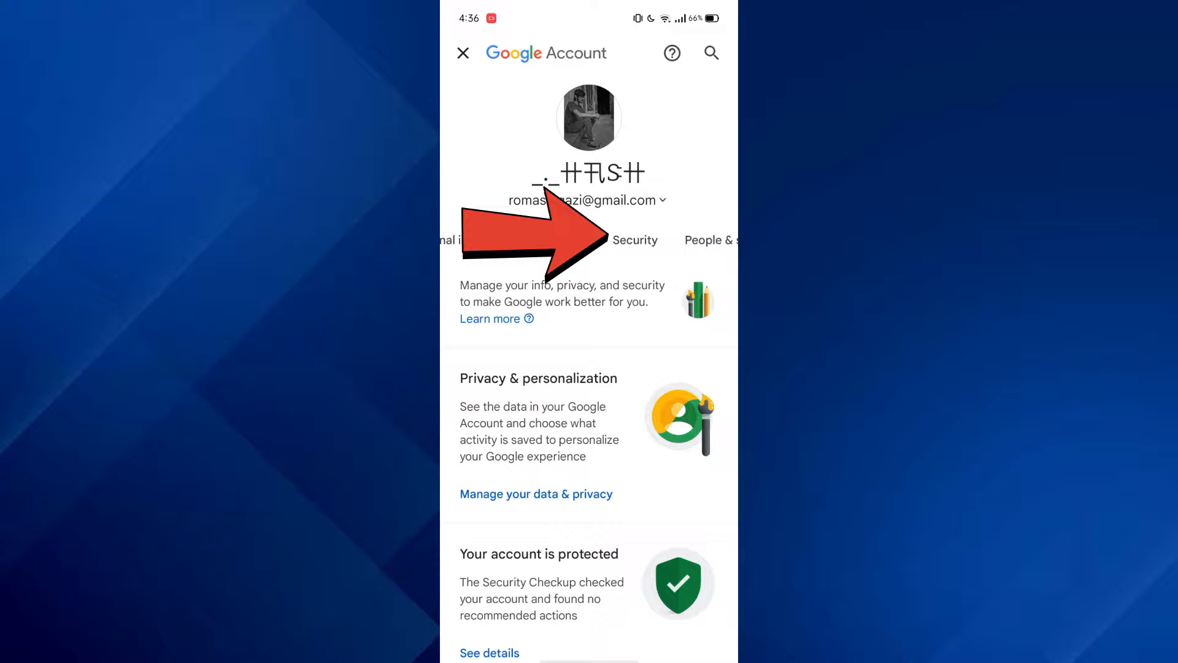
click(635, 240)
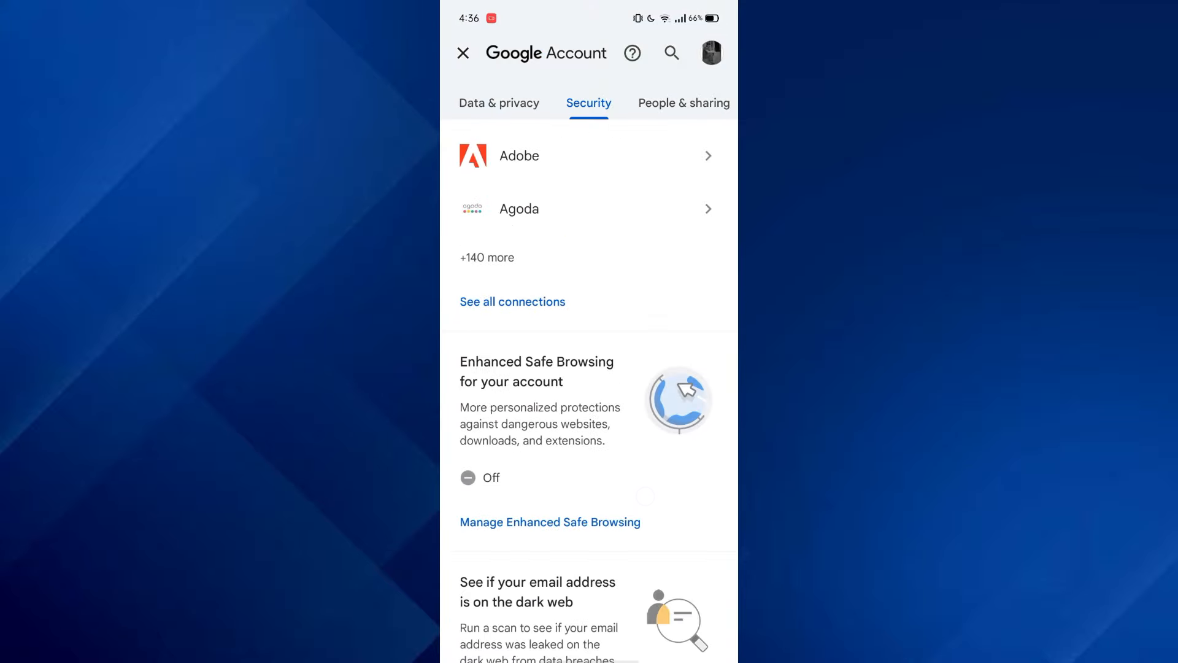
scroll(down, 3)
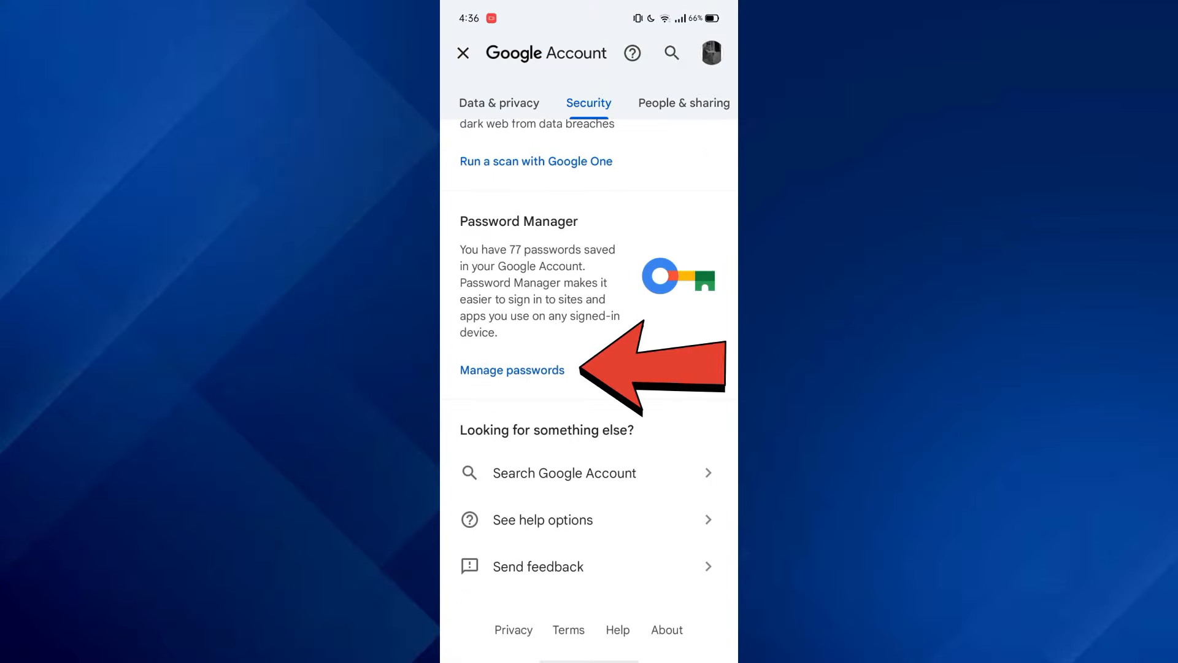
click(512, 370)
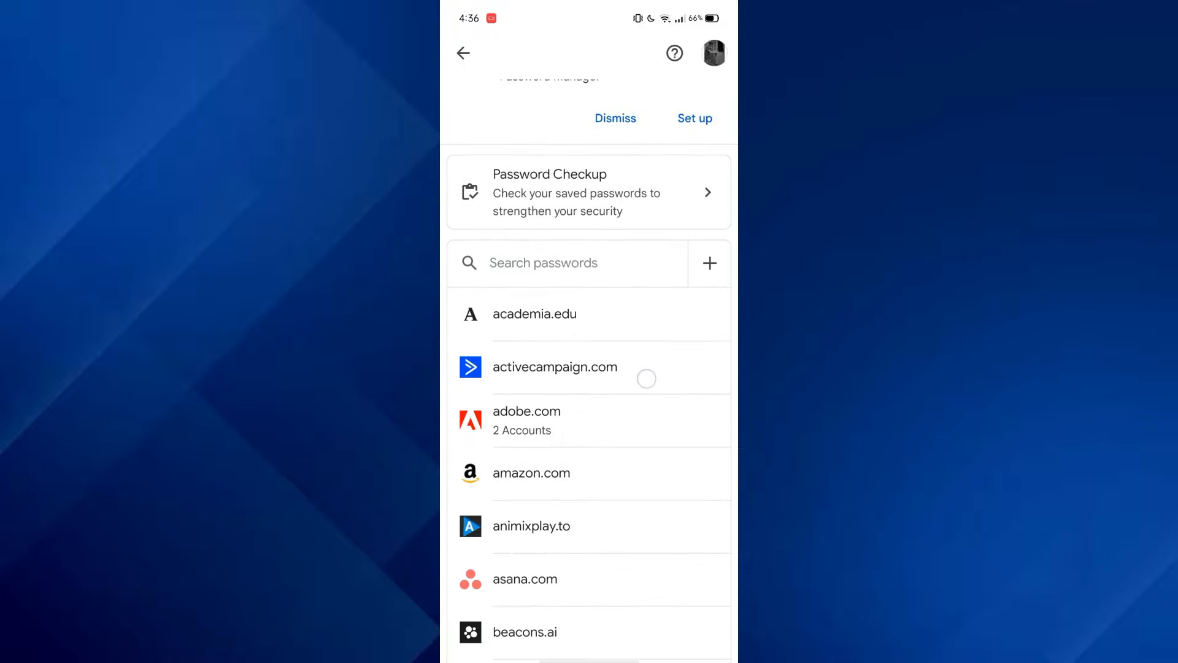
Step: Search saved passwords for 'go' and open the google.com entry with 4 accounts
click(567, 263)
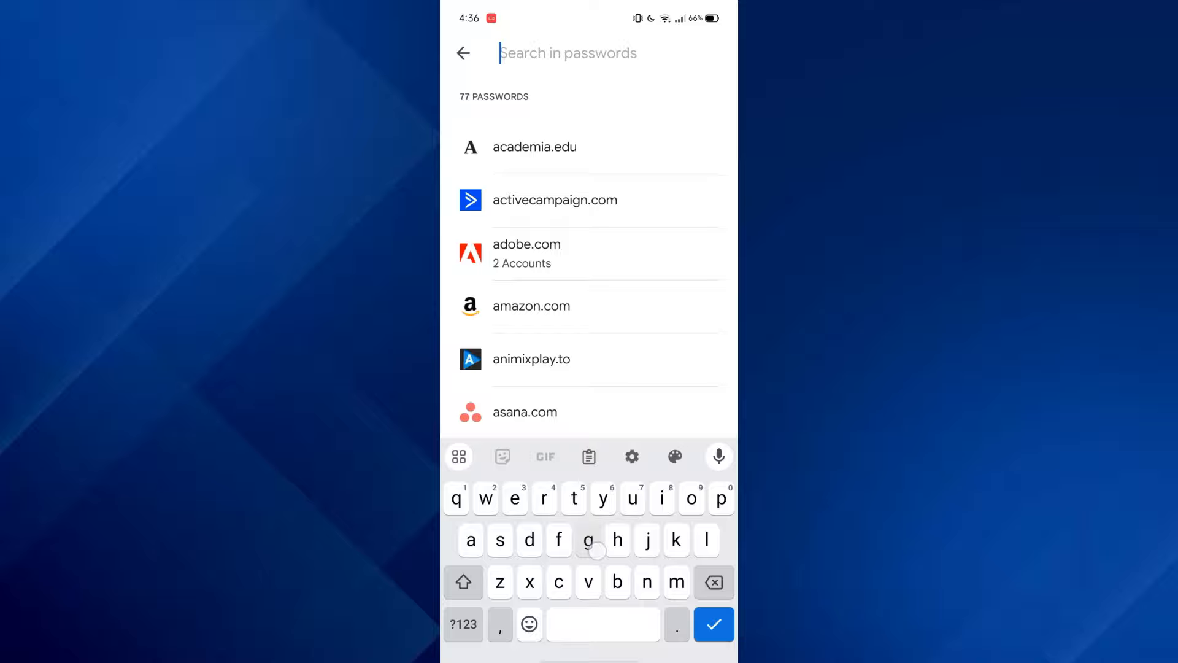
text(go)
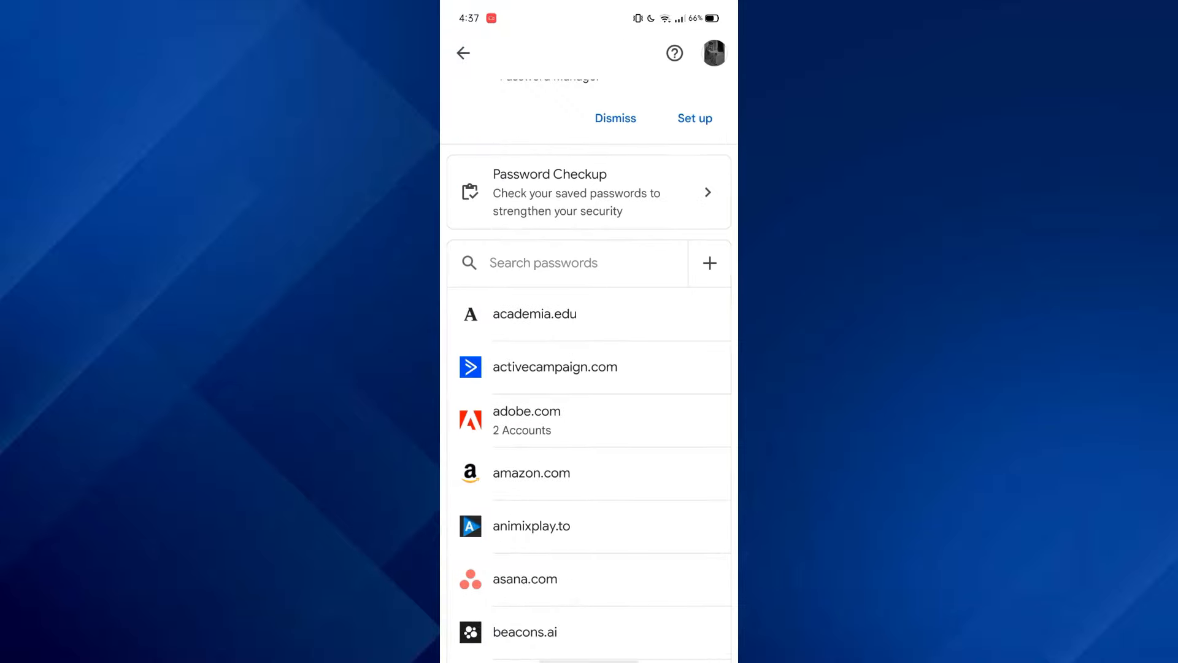
scroll(down, 3)
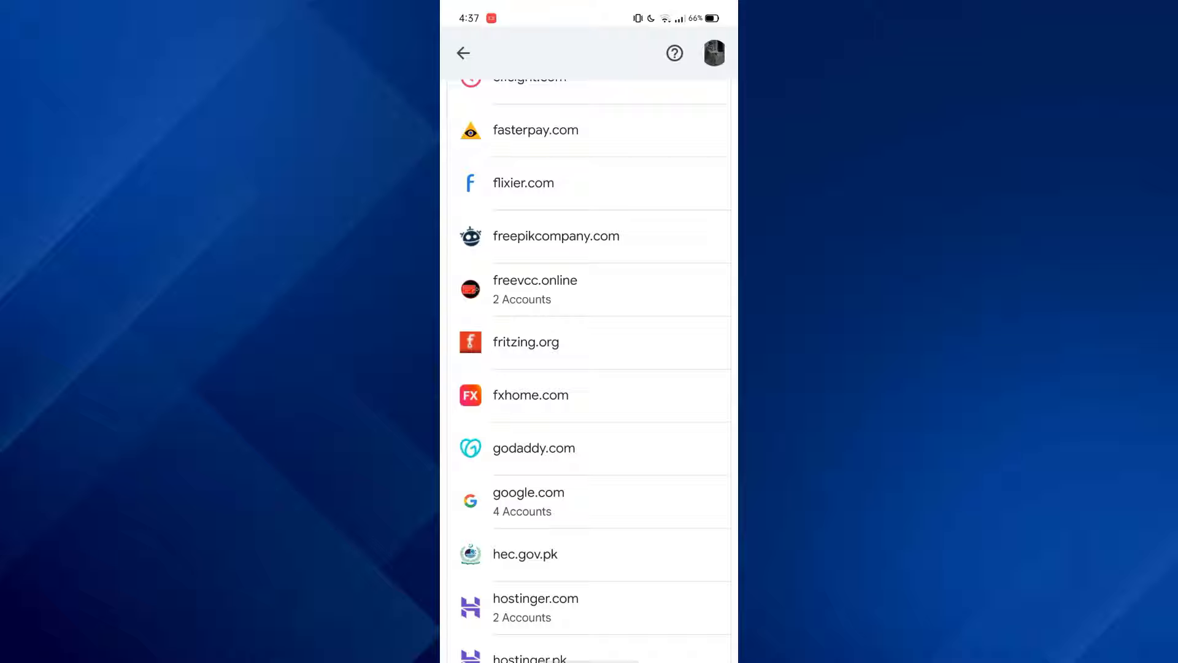
click(535, 289)
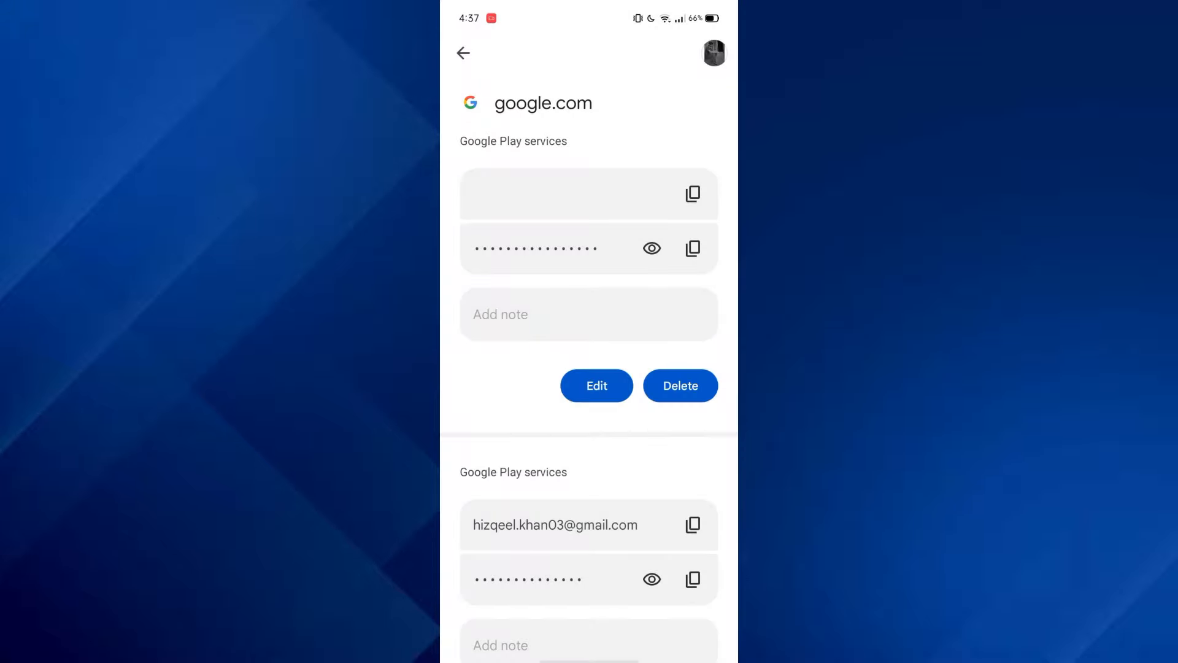
scroll(down, 3)
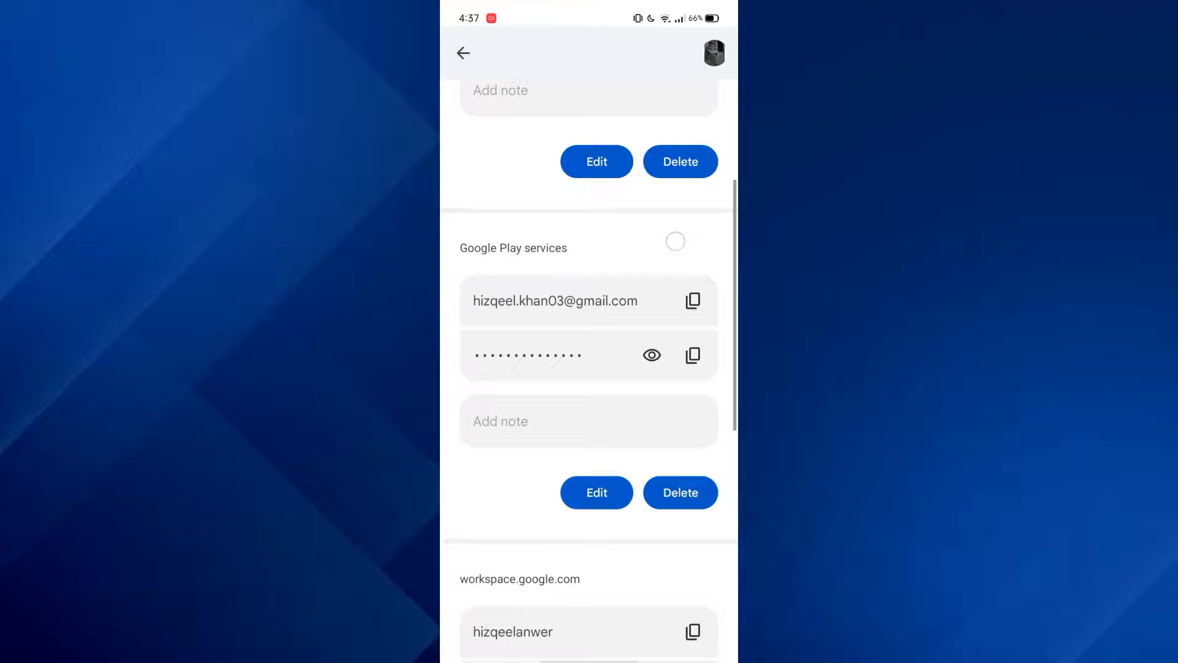
scroll(down, 3)
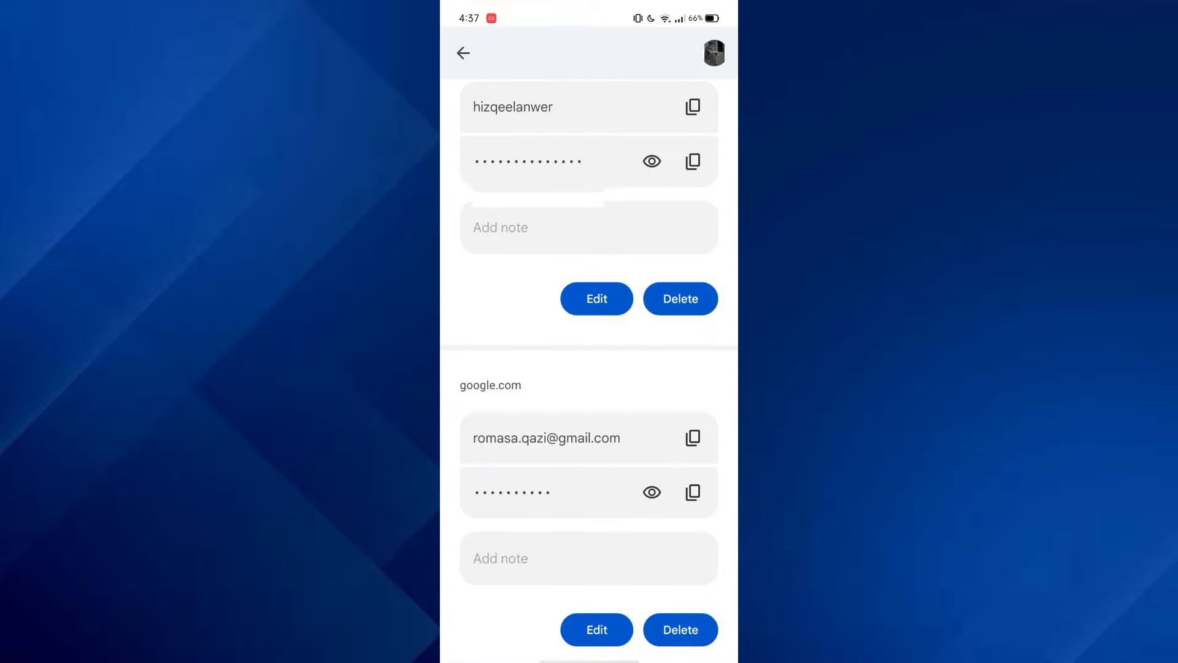